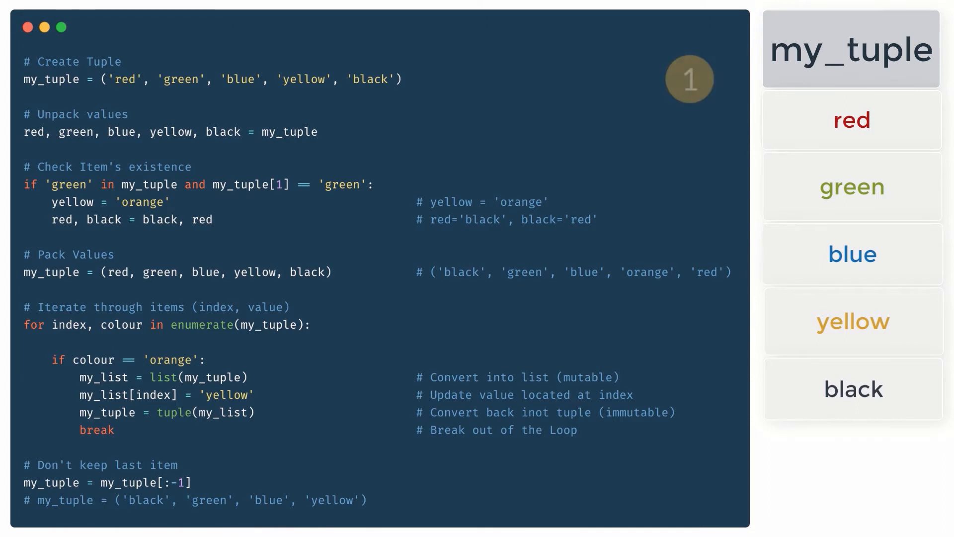
- Start the animation at step 1, with my_tuple holding red, green, blue, yellow, black
click(690, 79)
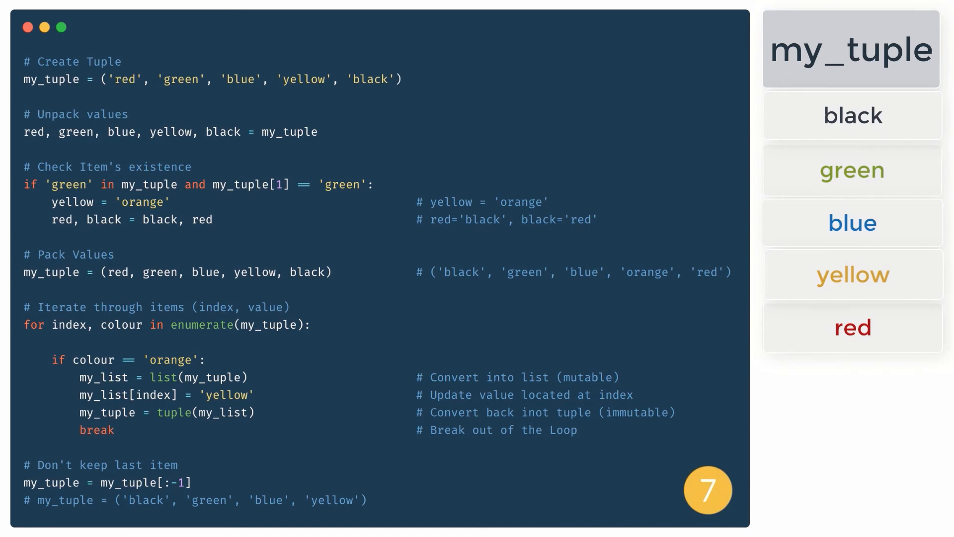
- Advance to step 7, where red and black swap places in my_tuple
click(853, 327)
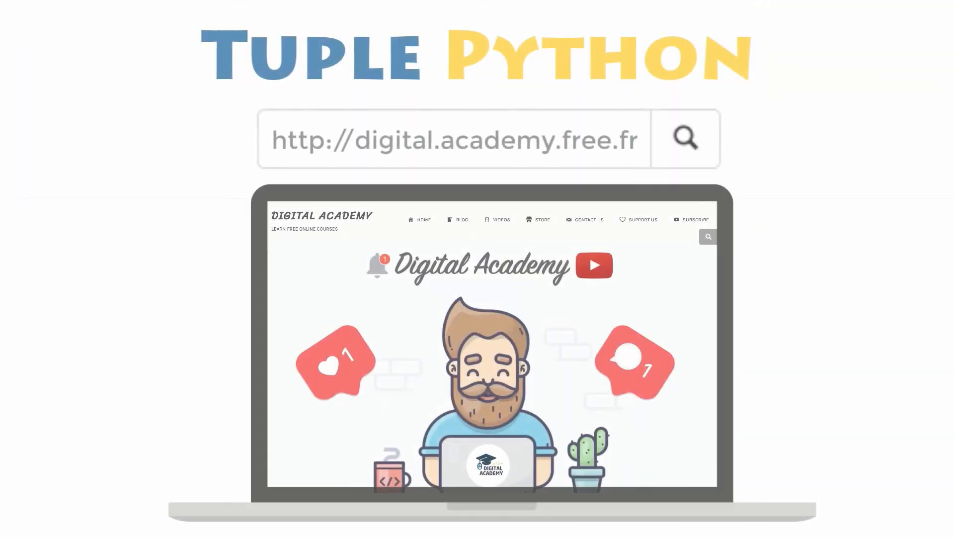
- Scroll down the Digital Academy outro through its Python course video grid
scroll(down, 3)
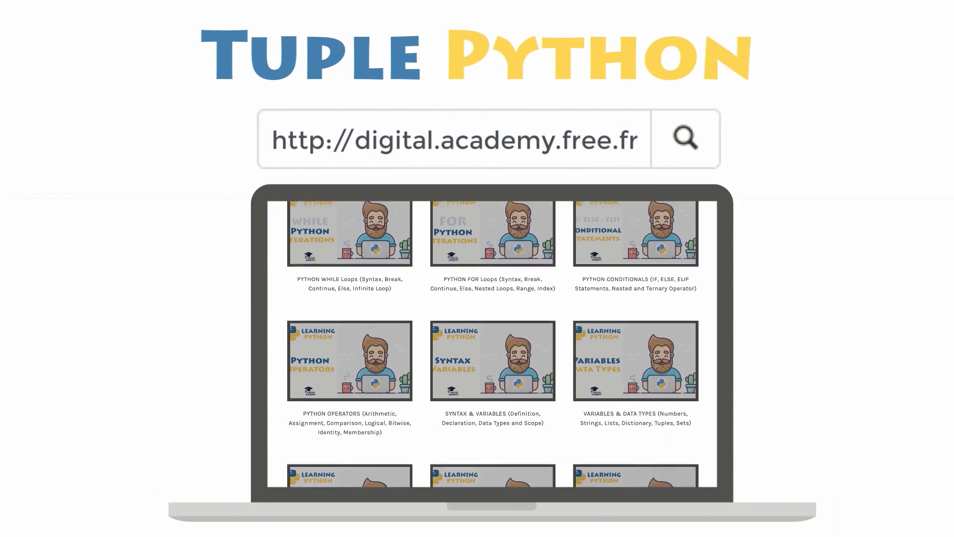